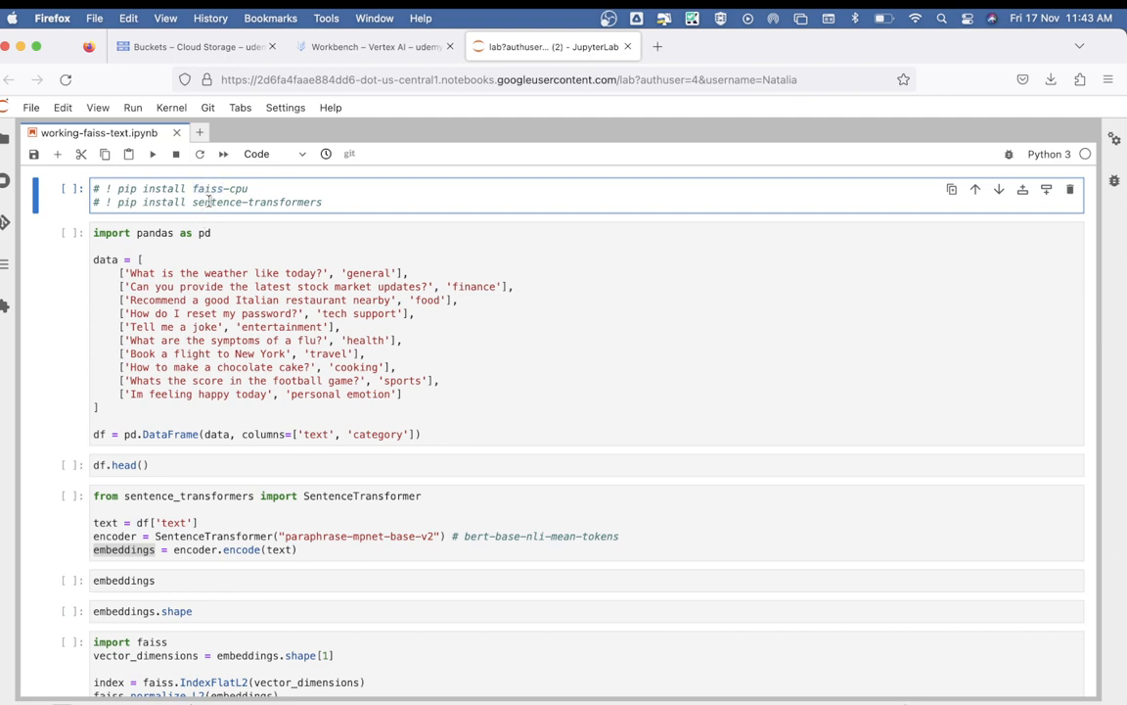
Review the sentence-transformers install line and the example sentences before running the DataFrame cell
double_click(217, 202)
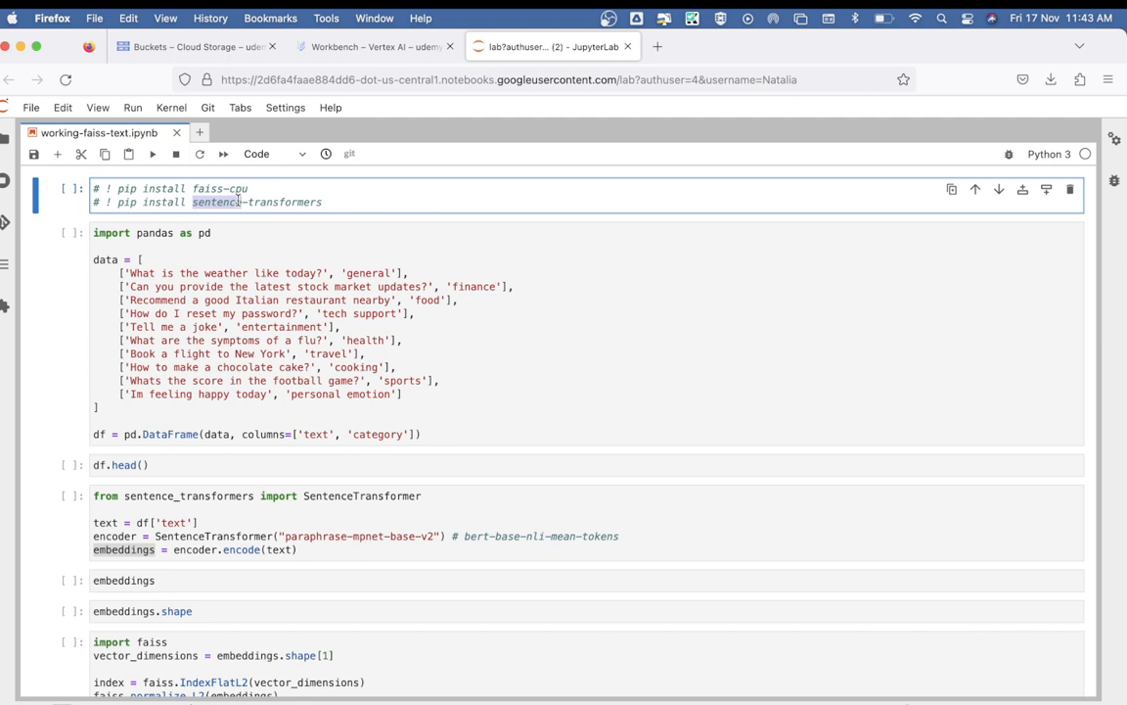
mouse_move(188, 216)
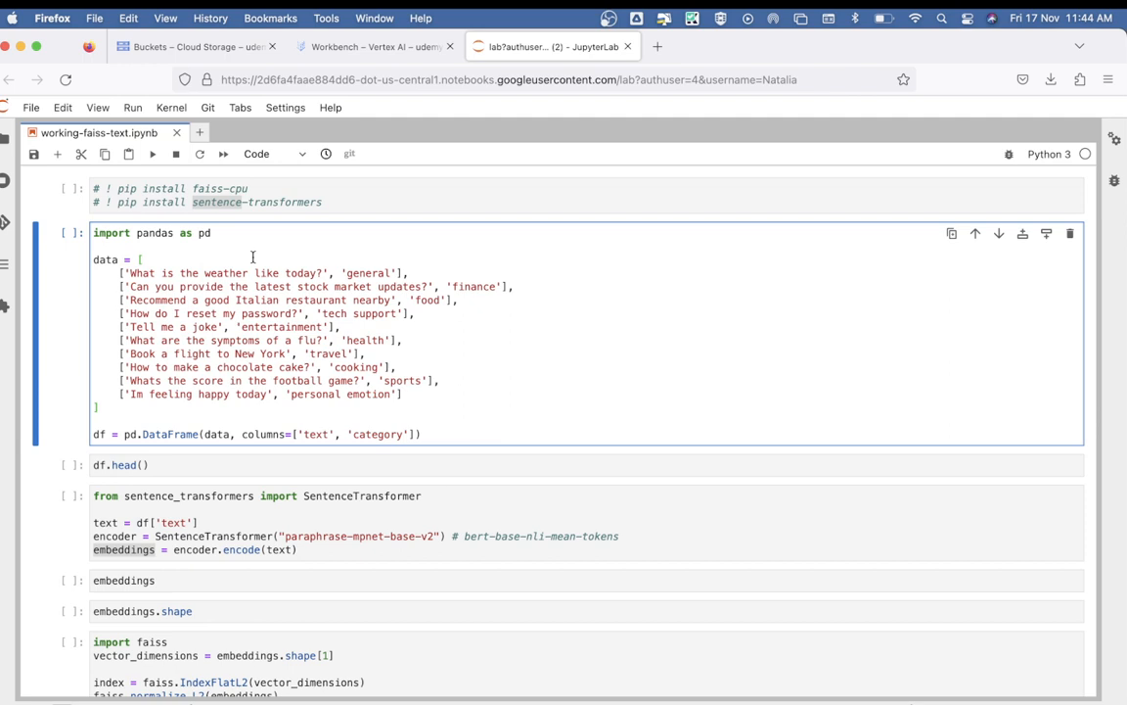
double_click(315, 435)
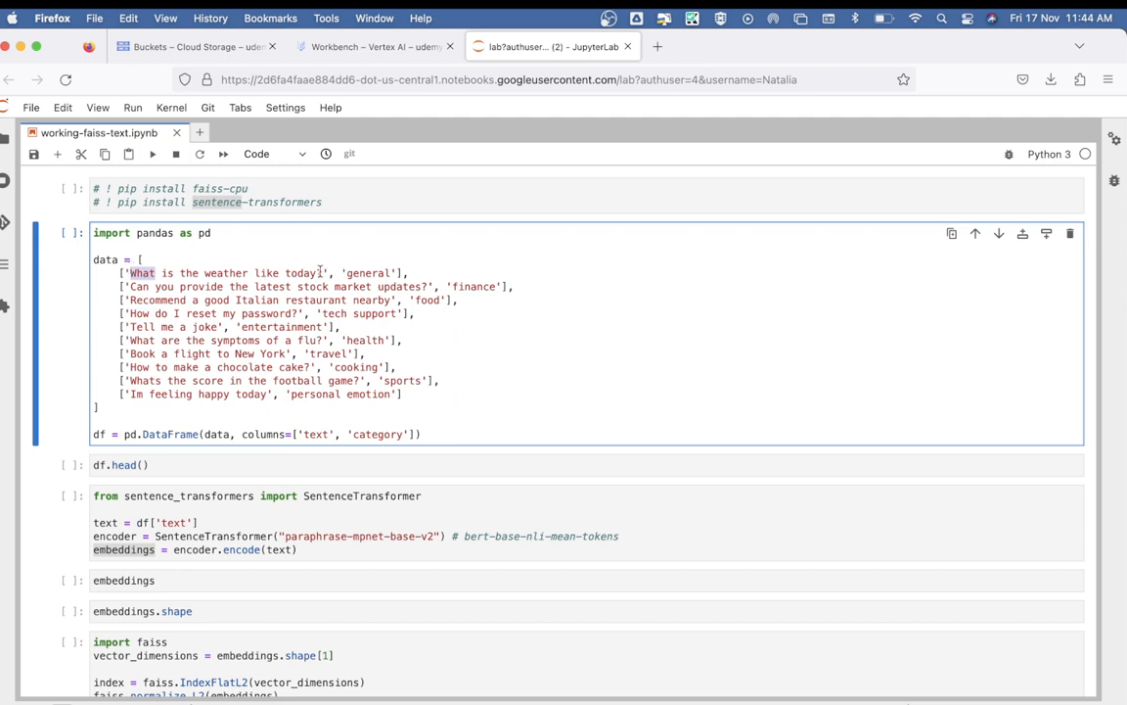
mouse_move(196, 294)
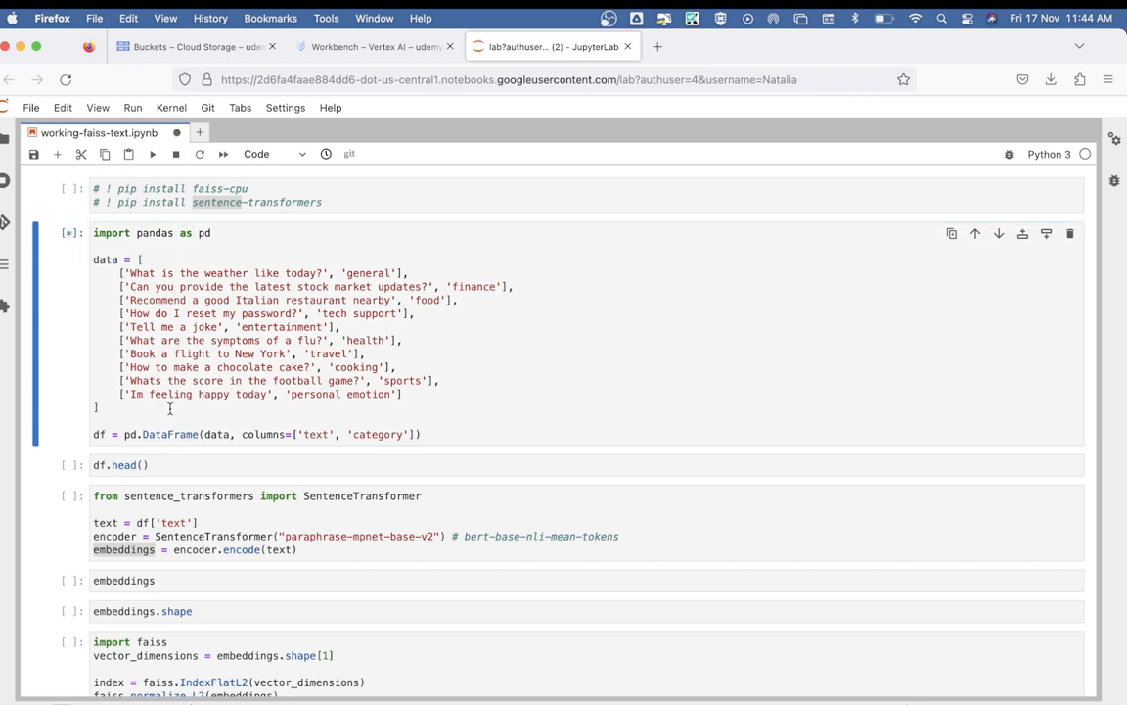
Preview the first five categorized sentence rows with df.head()
click(243, 464)
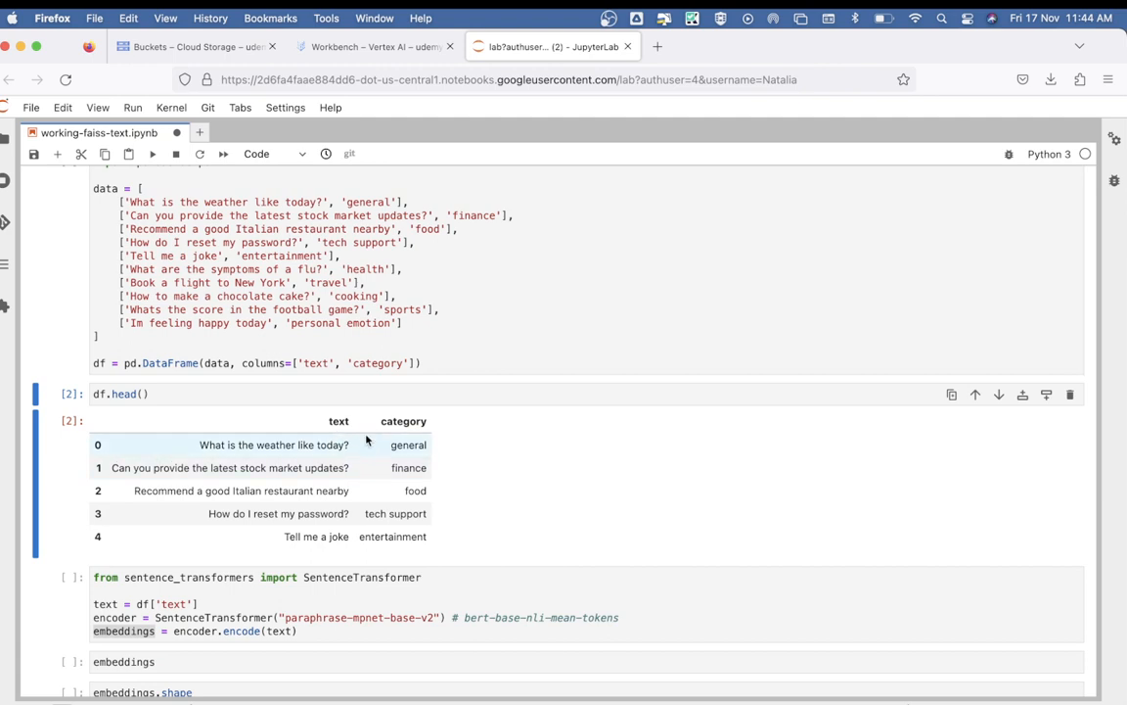
mouse_move(313, 513)
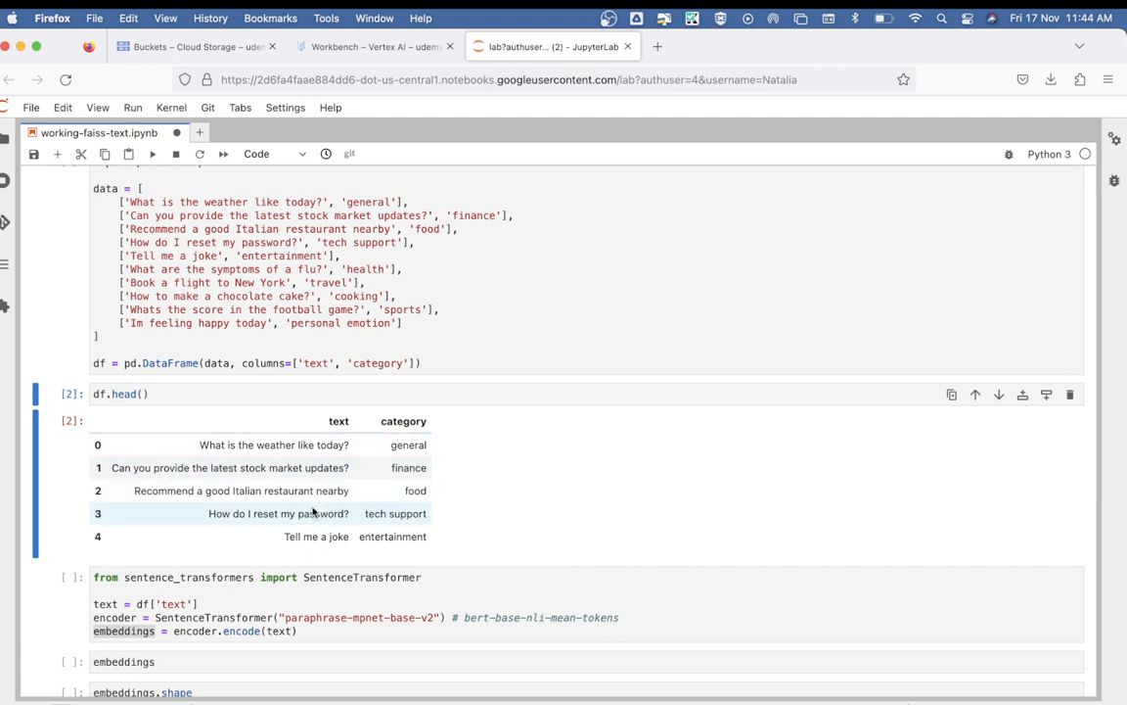
scroll(down, 3)
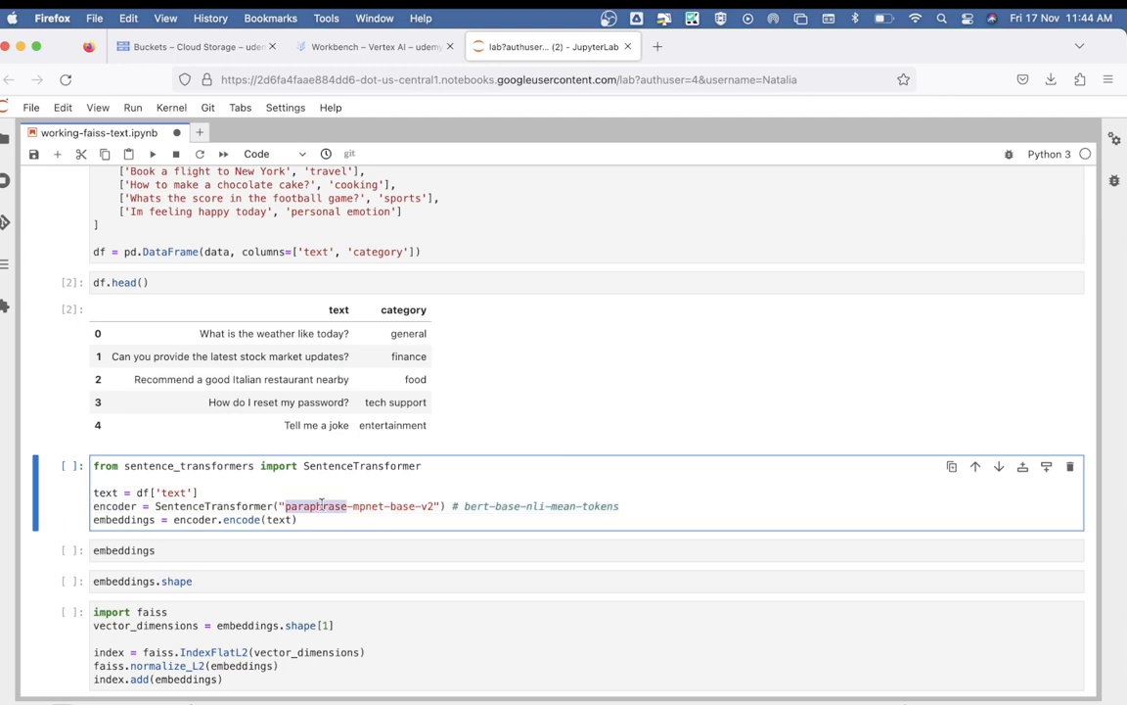
scroll(down, 3)
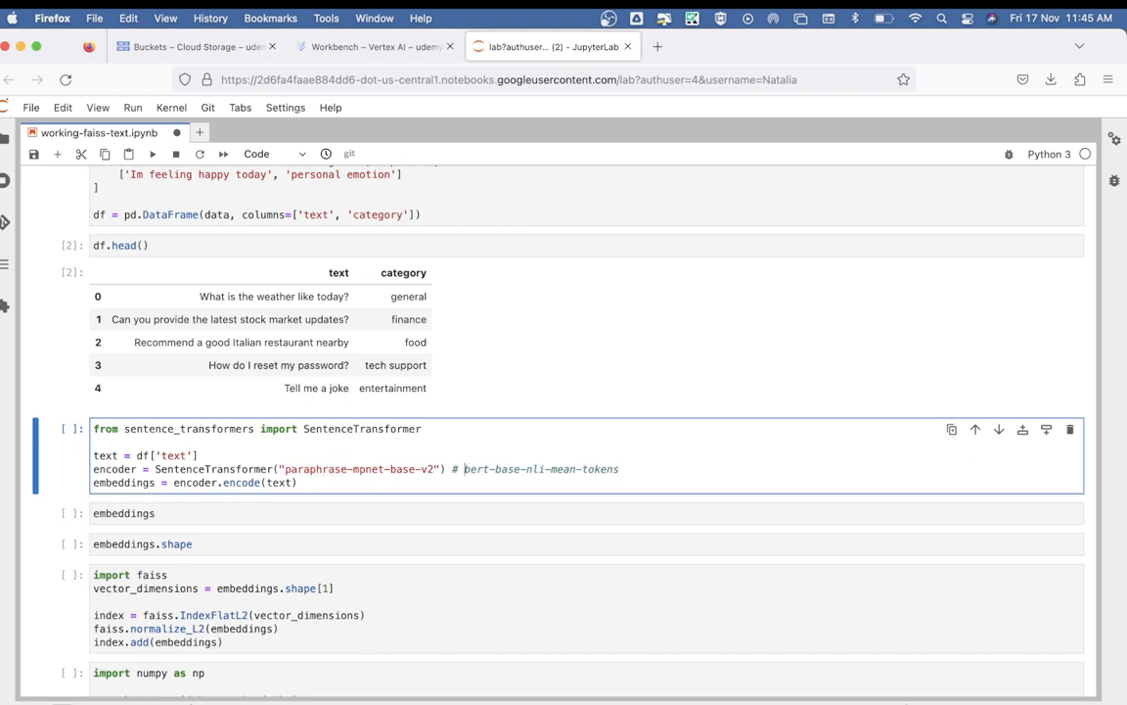
Encode all sentences into embeddings with the paraphrase-mpnet-base-v2 SentenceTransformer
double_click(494, 470)
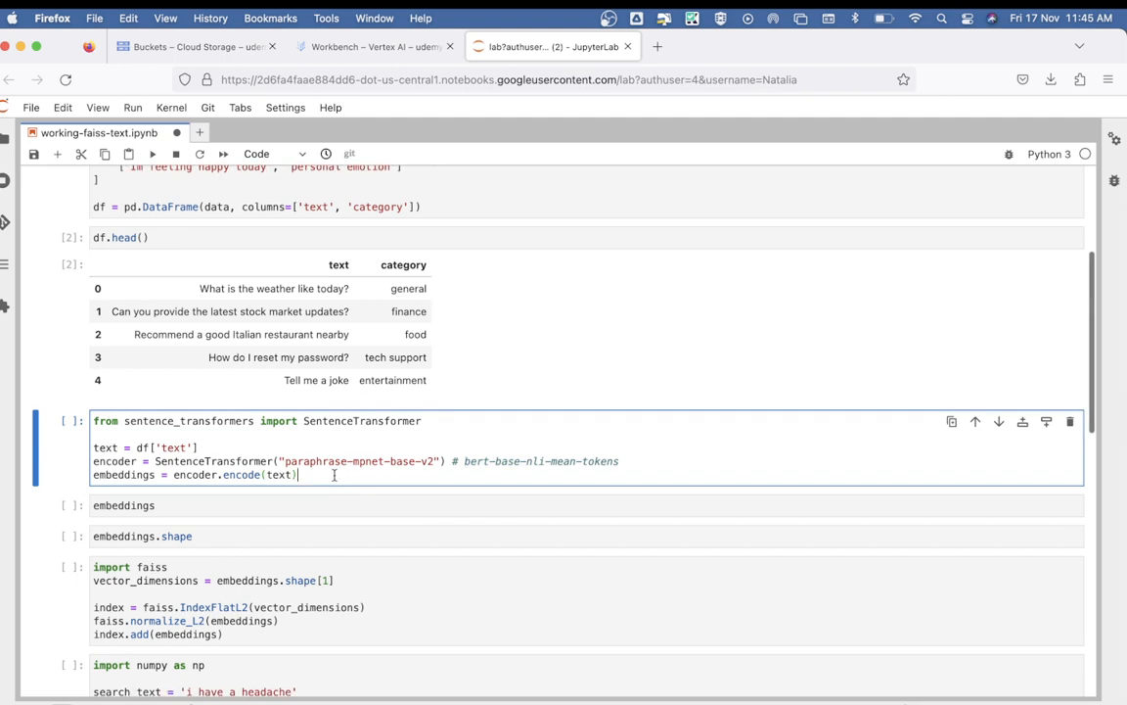
double_click(241, 476)
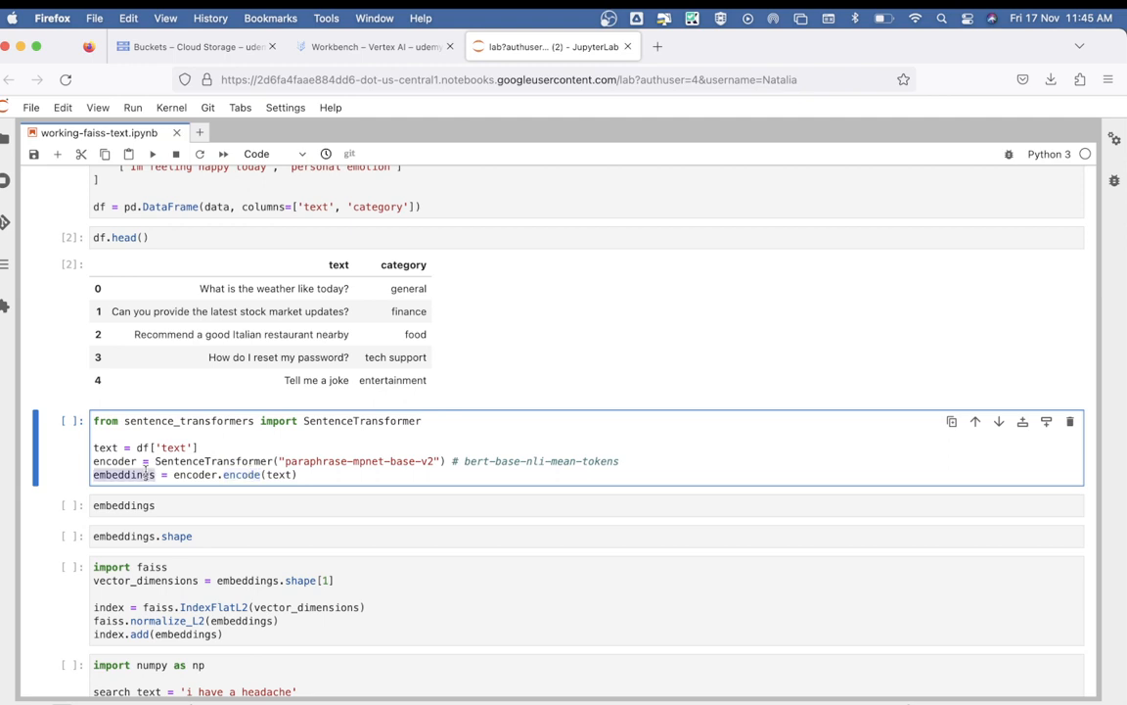
click(152, 153)
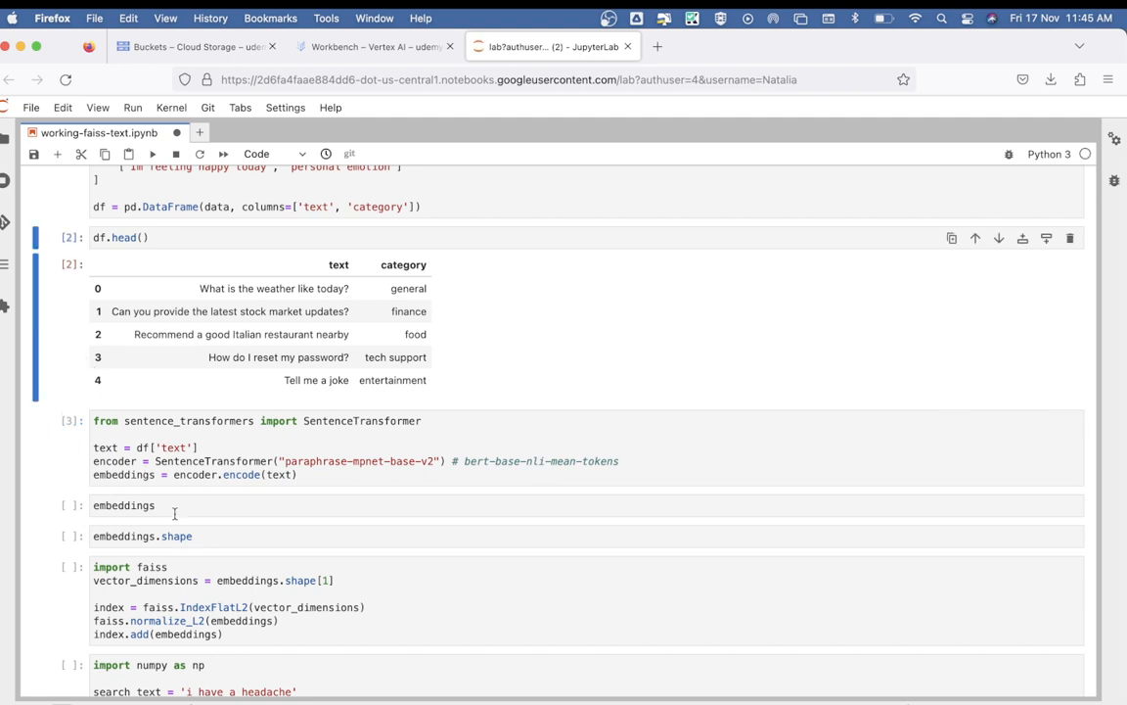
Inspect the embeddings array and its shape, (10, 768), ahead of the FAISS cell
scroll(down, 3)
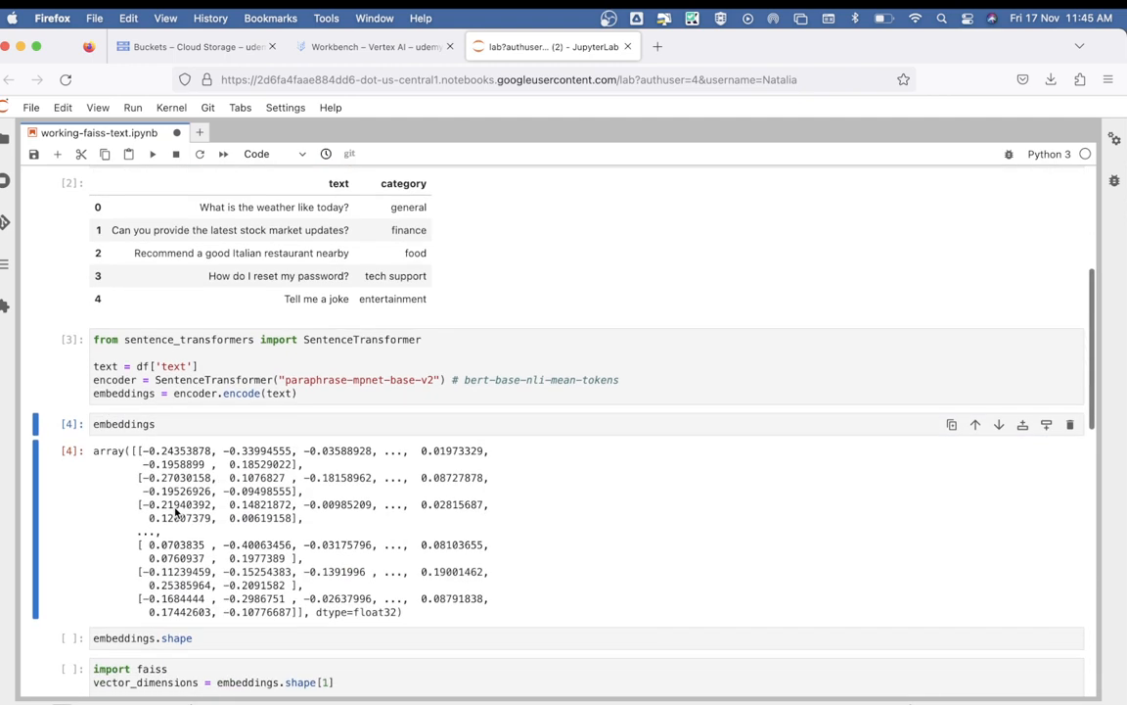
scroll(down, 3)
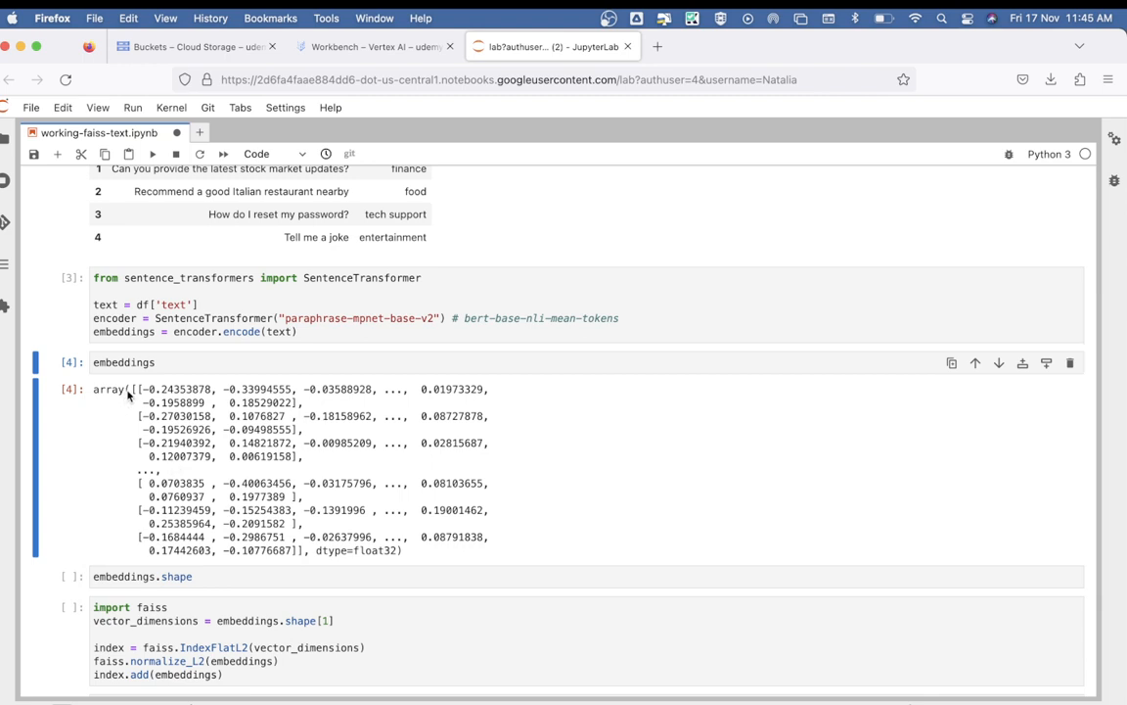
mouse_move(152, 402)
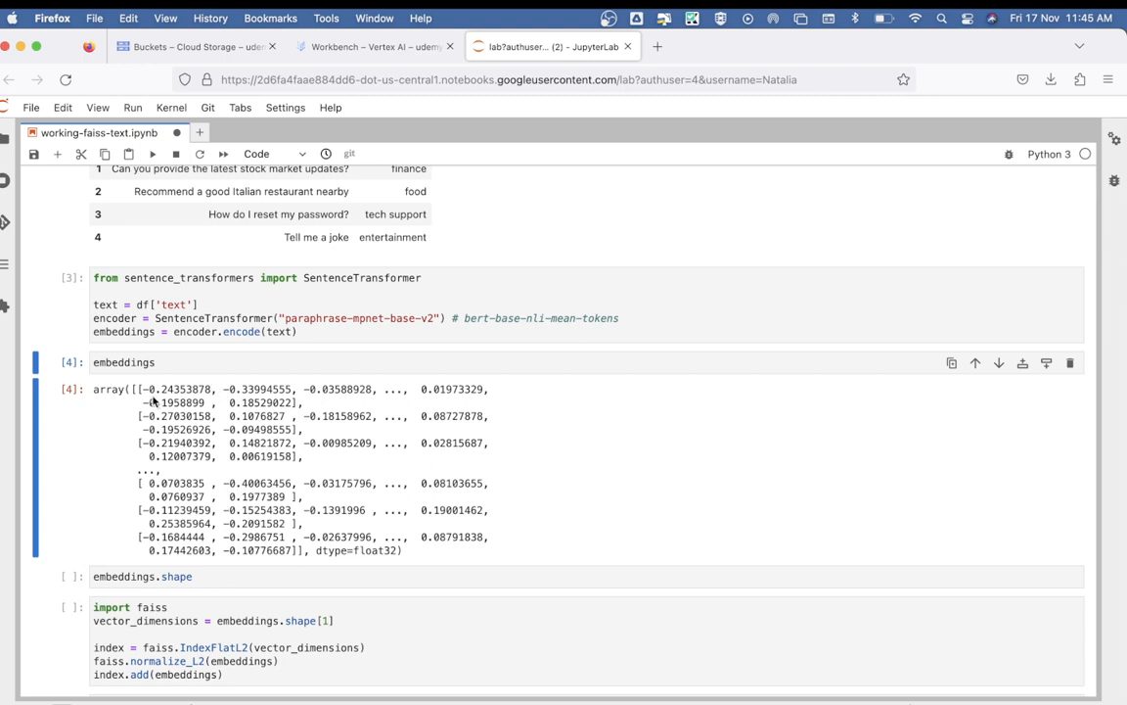
double_click(170, 390)
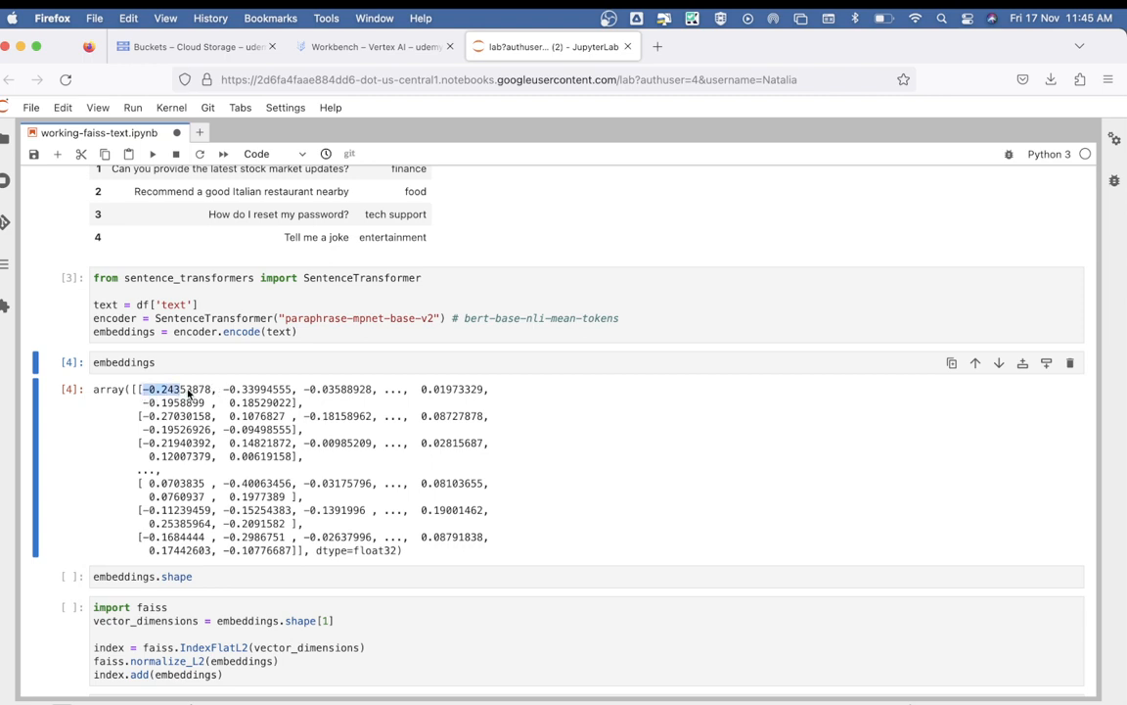
scroll(down, 3)
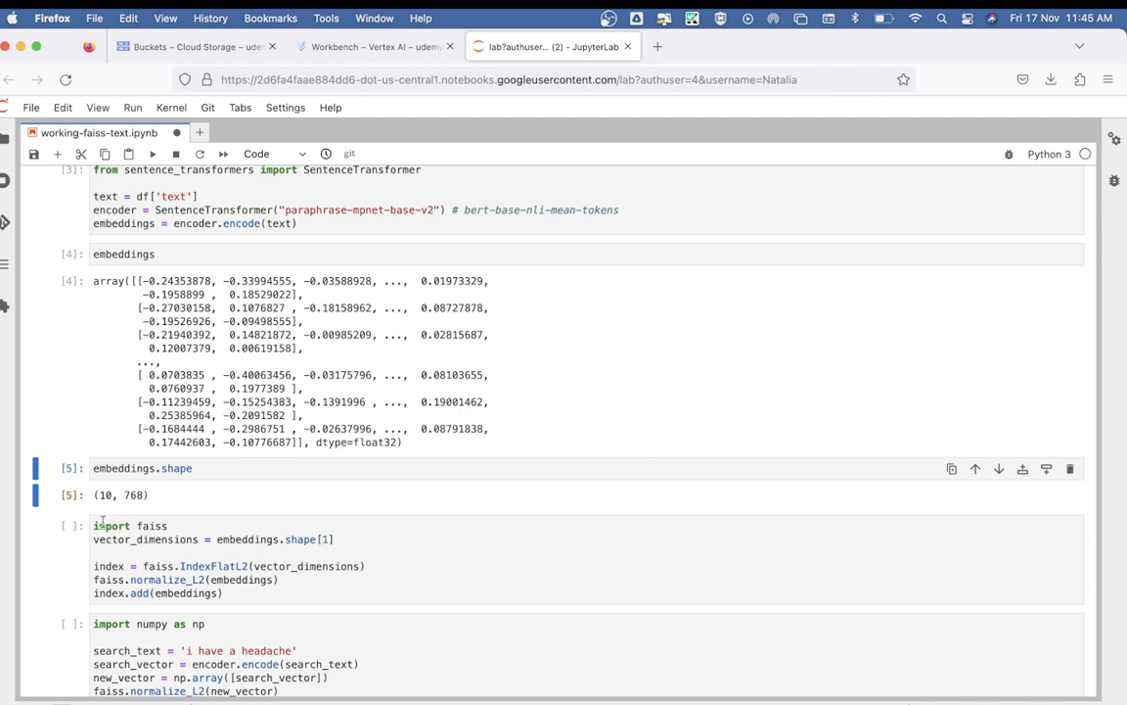
mouse_move(106, 497)
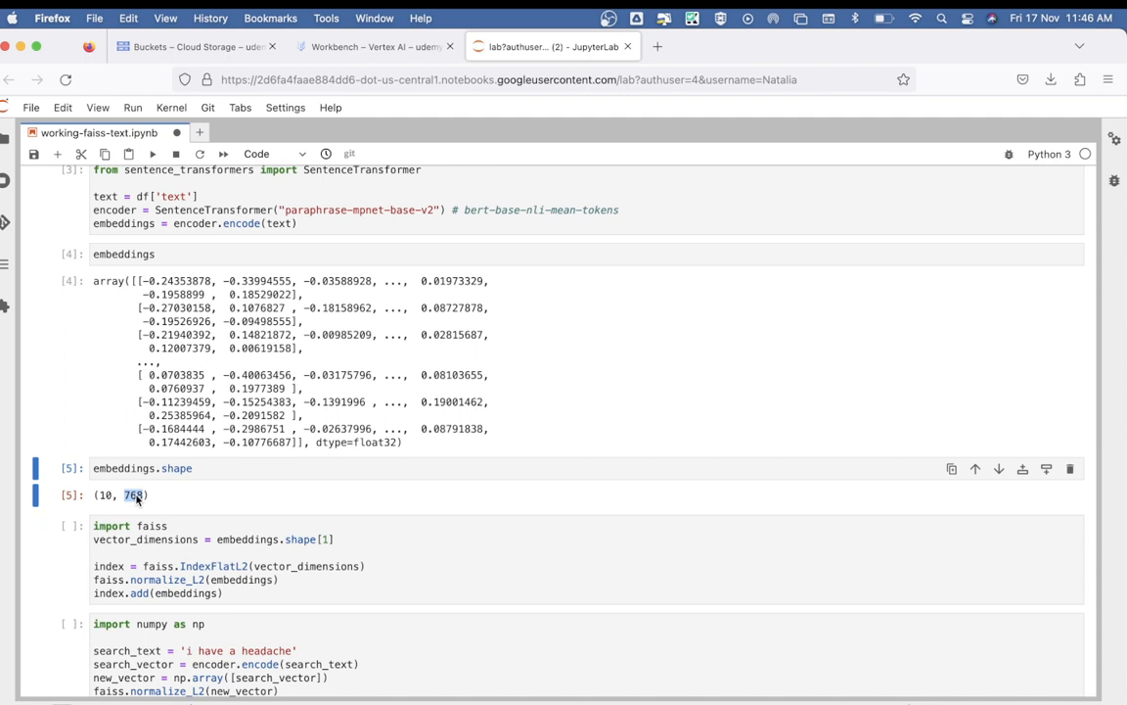
scroll(down, 3)
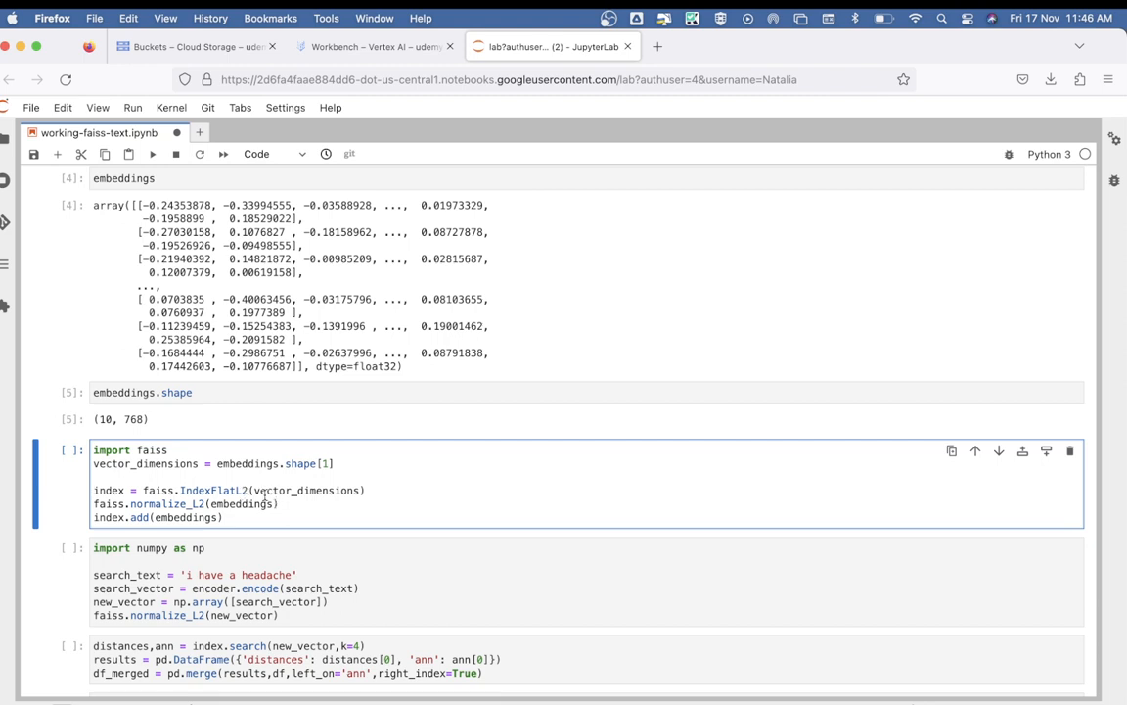
Run the FAISS cell that builds an L2 index over the normalised embeddings
double_click(213, 490)
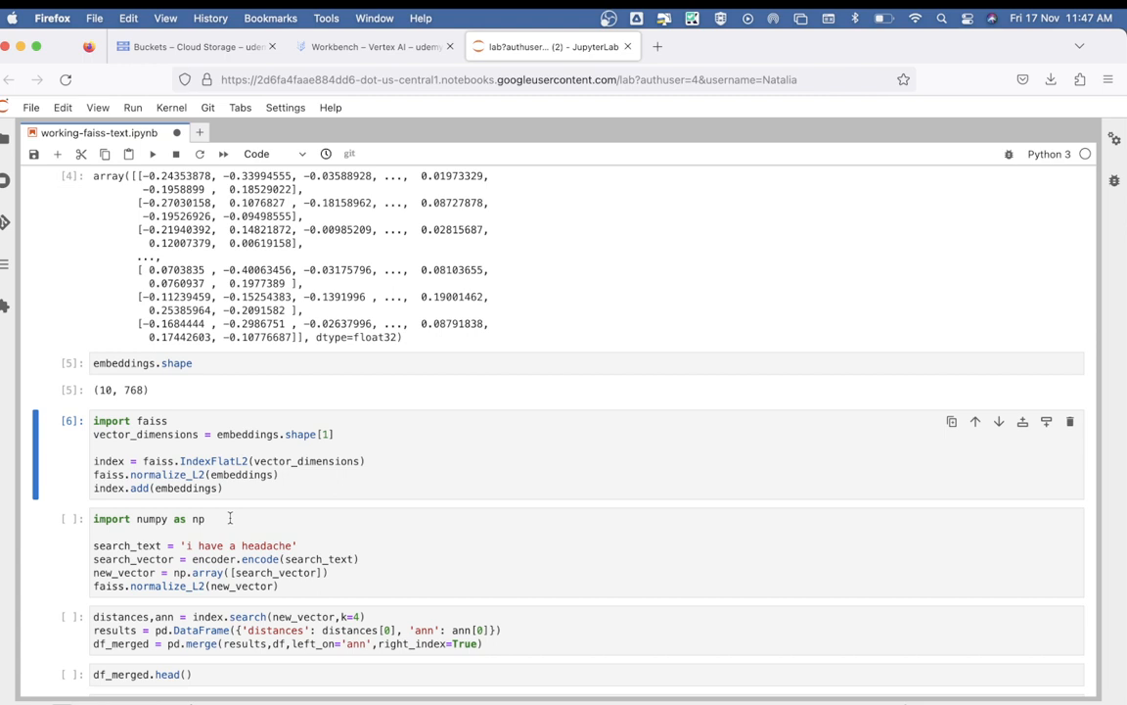
Encode and normalise the query 'i have a headache' into a search vector
scroll(down, 3)
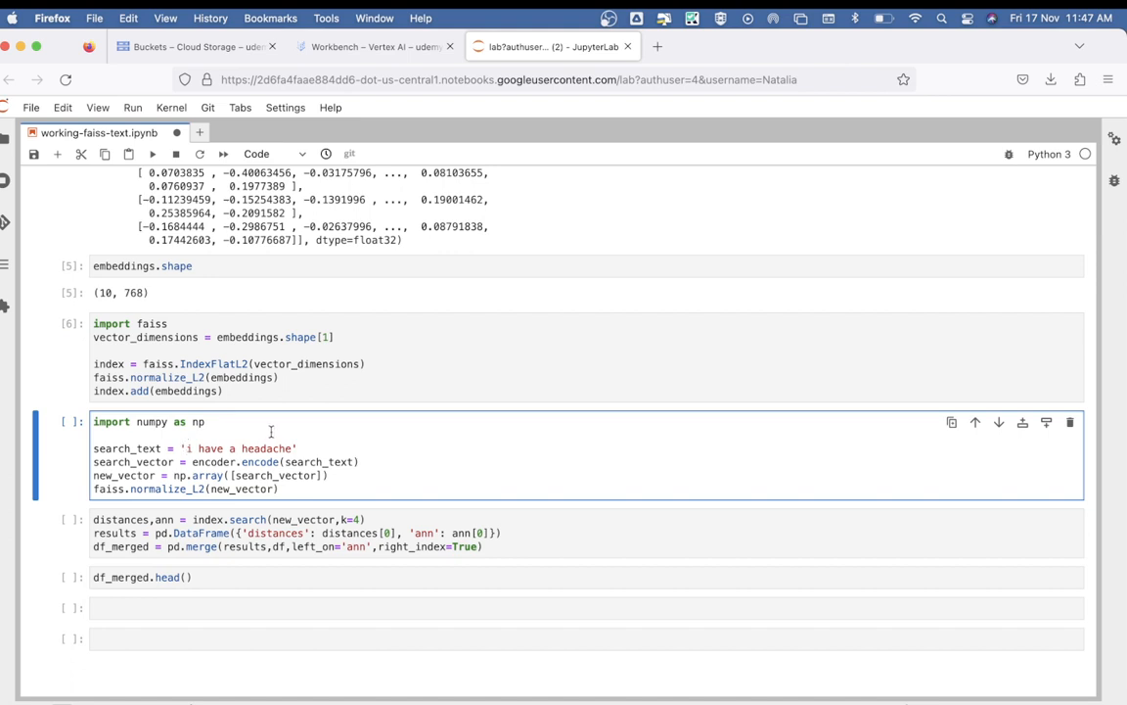
double_click(235, 447)
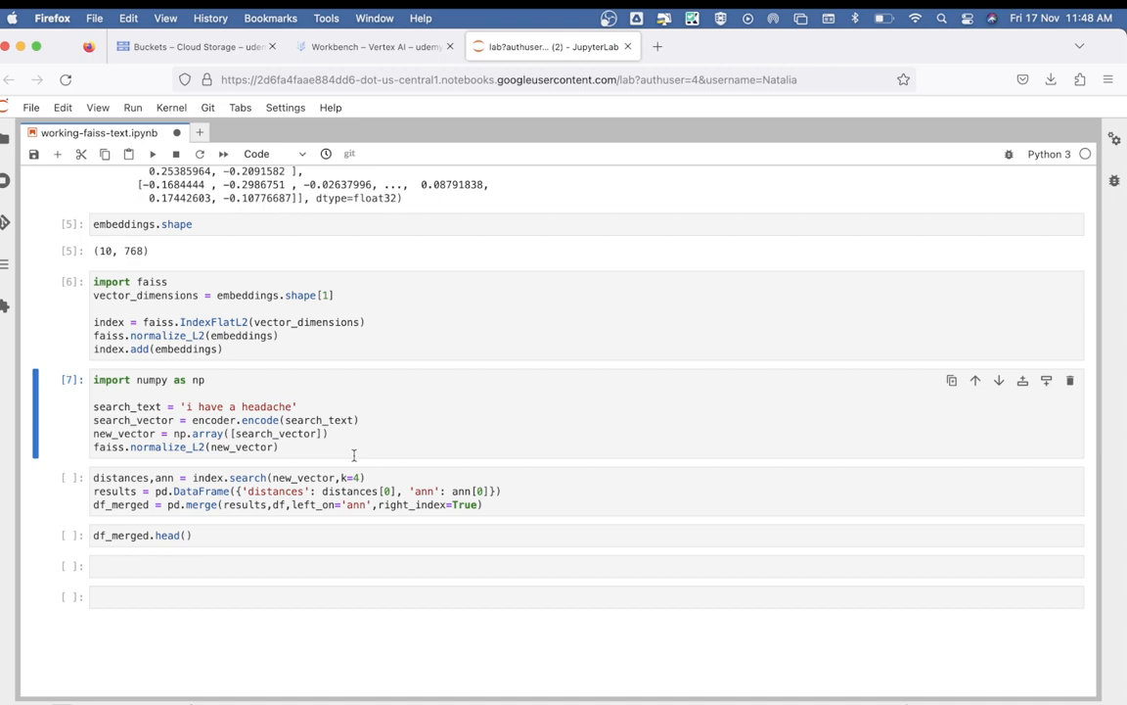
double_click(239, 405)
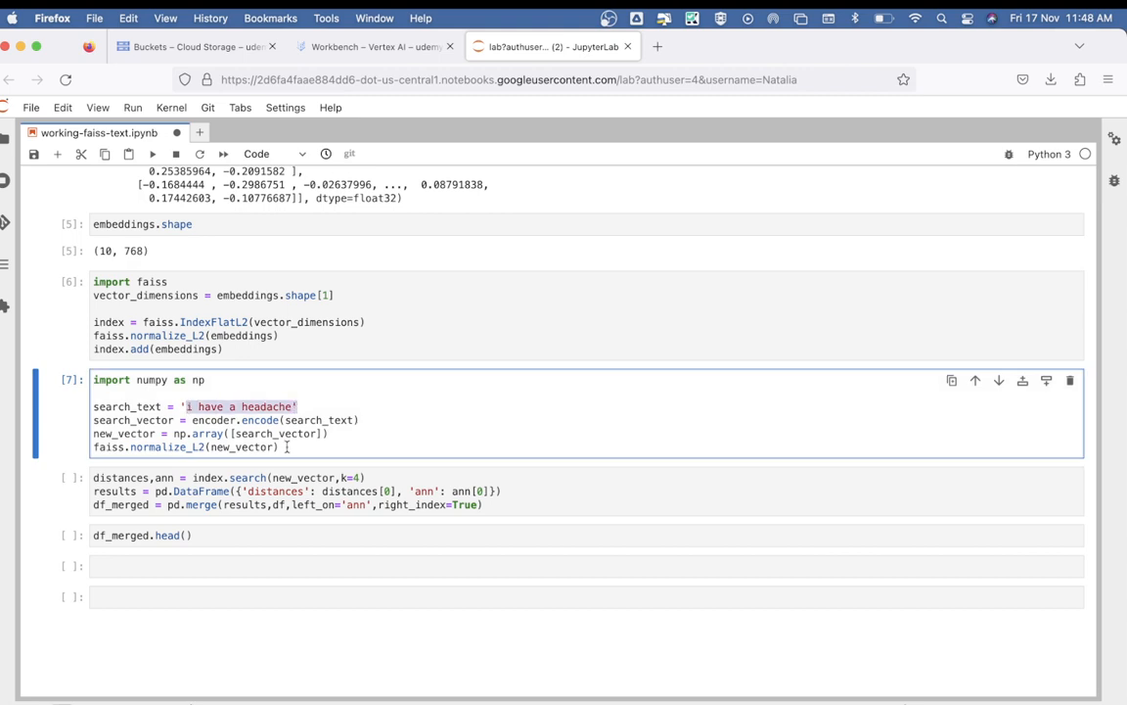
scroll(up, 3)
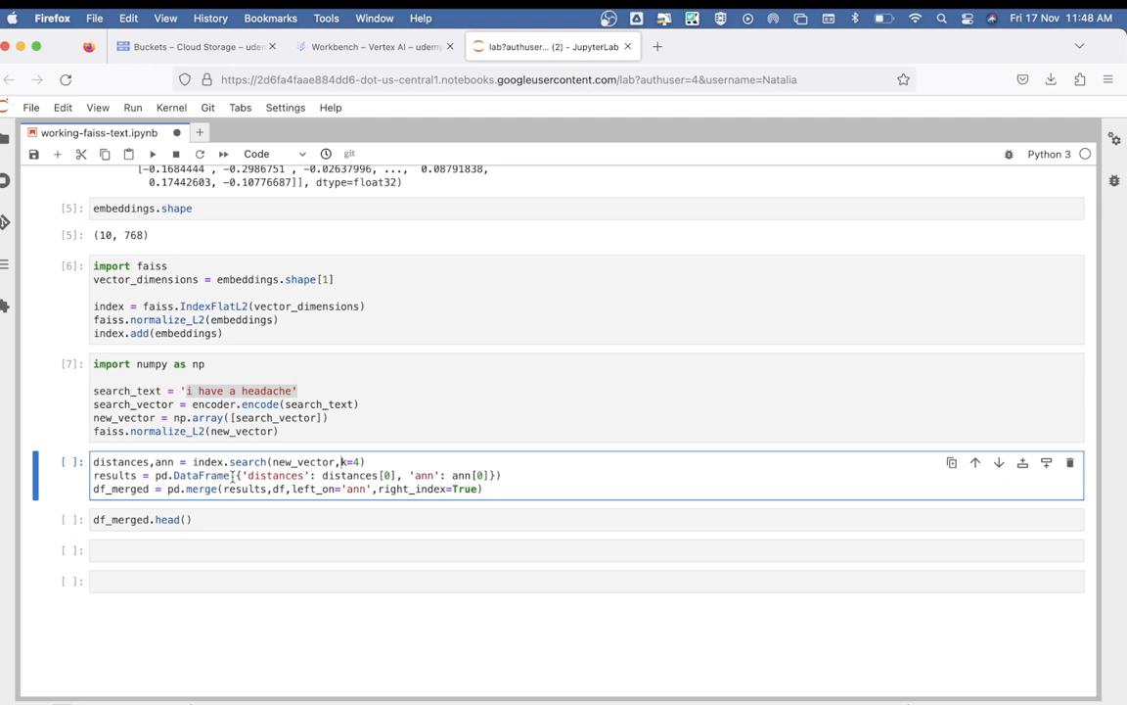
Run index.search for the 4 nearest sentences and show them with distances and categories via df_merged.head()
double_click(278, 475)
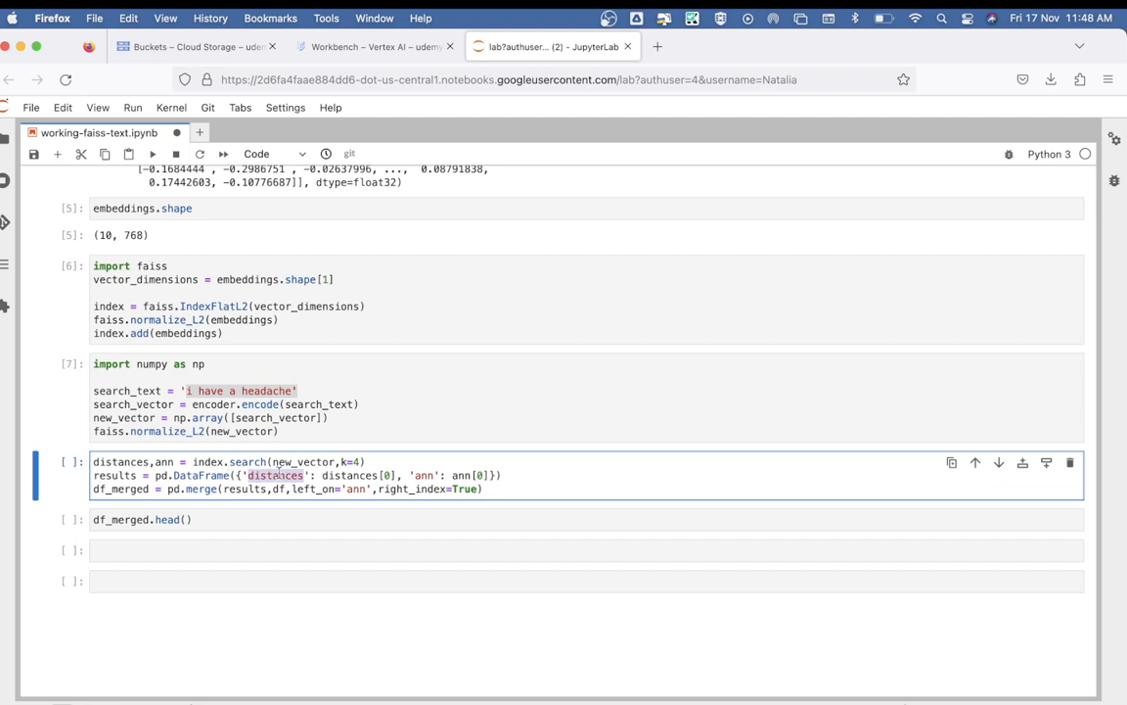
click(356, 462)
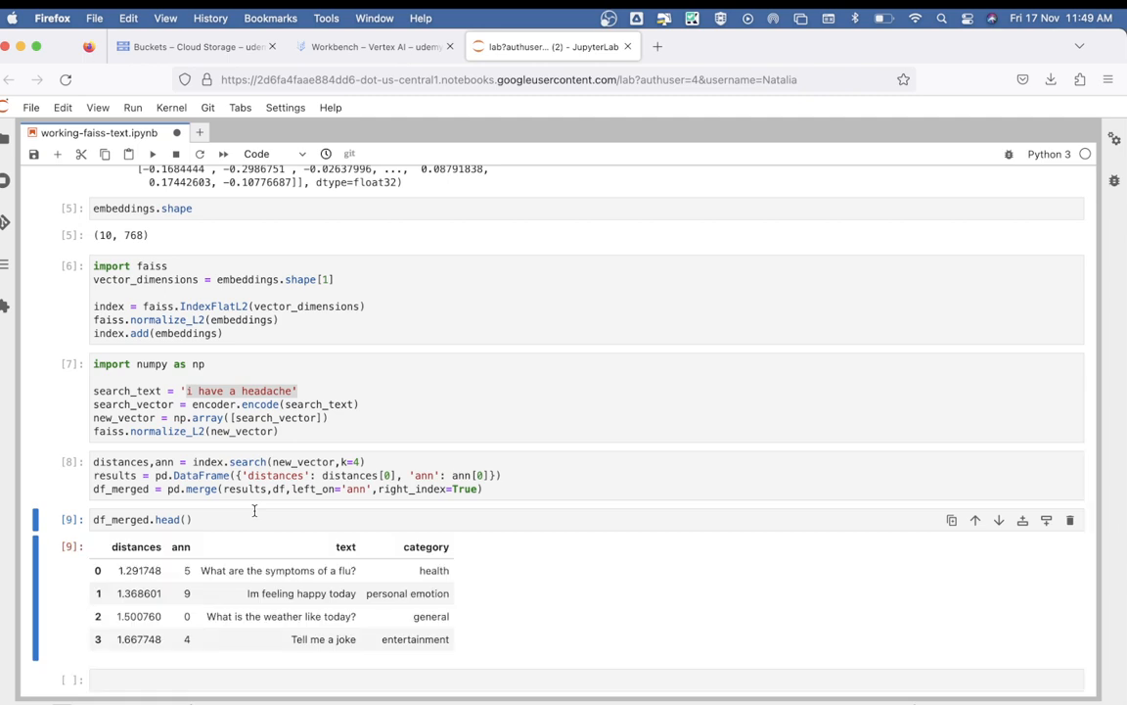
scroll(down, 3)
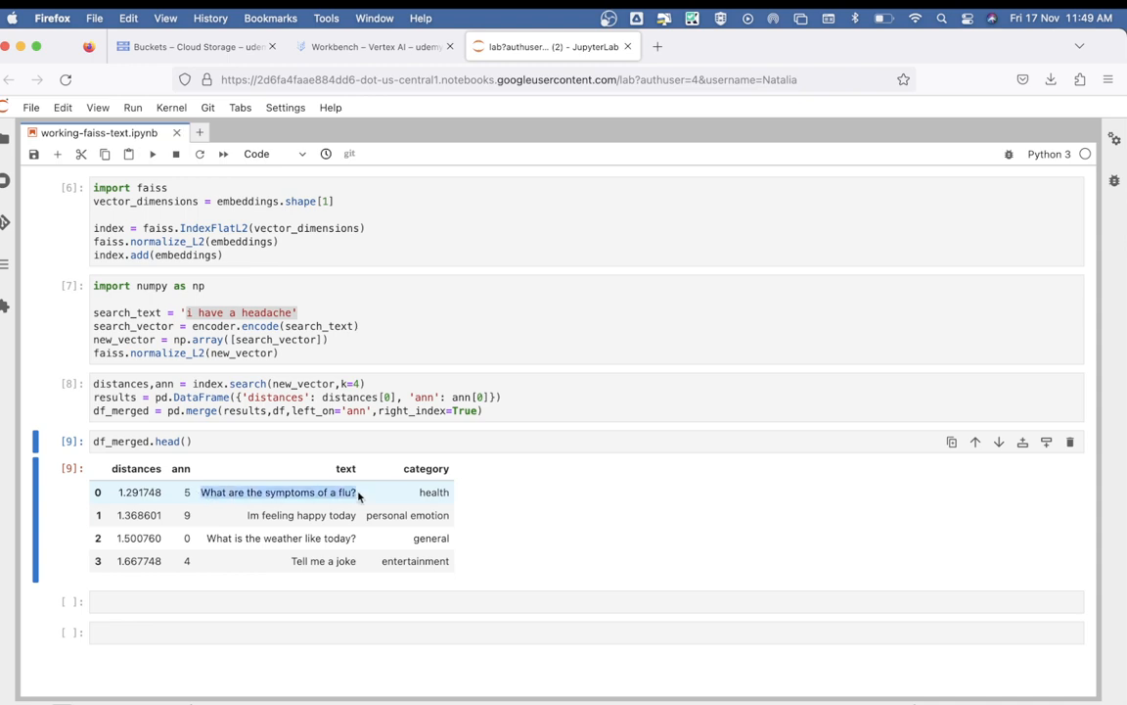
mouse_move(231, 499)
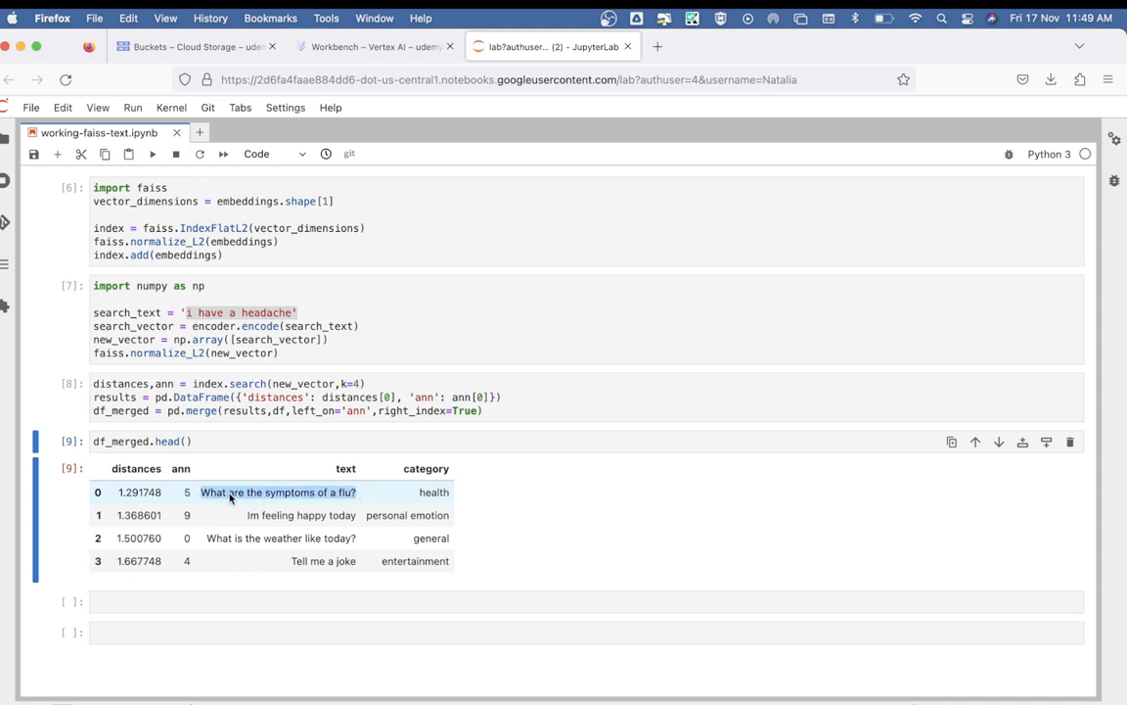
mouse_move(278, 493)
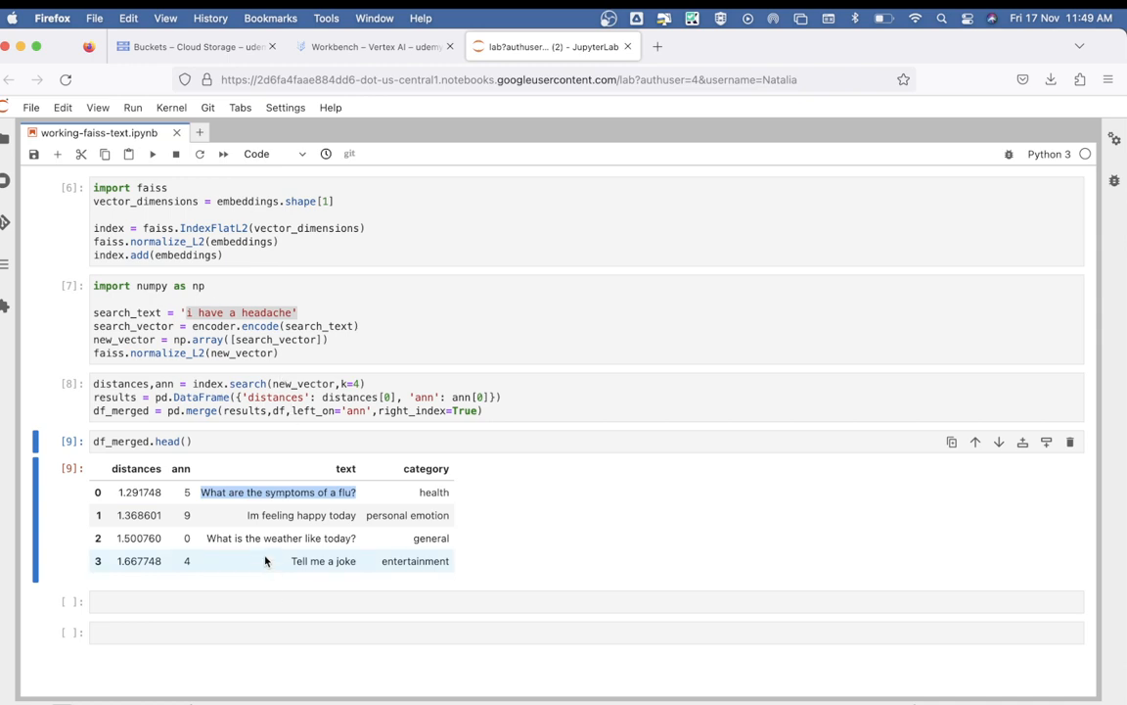
mouse_move(289, 574)
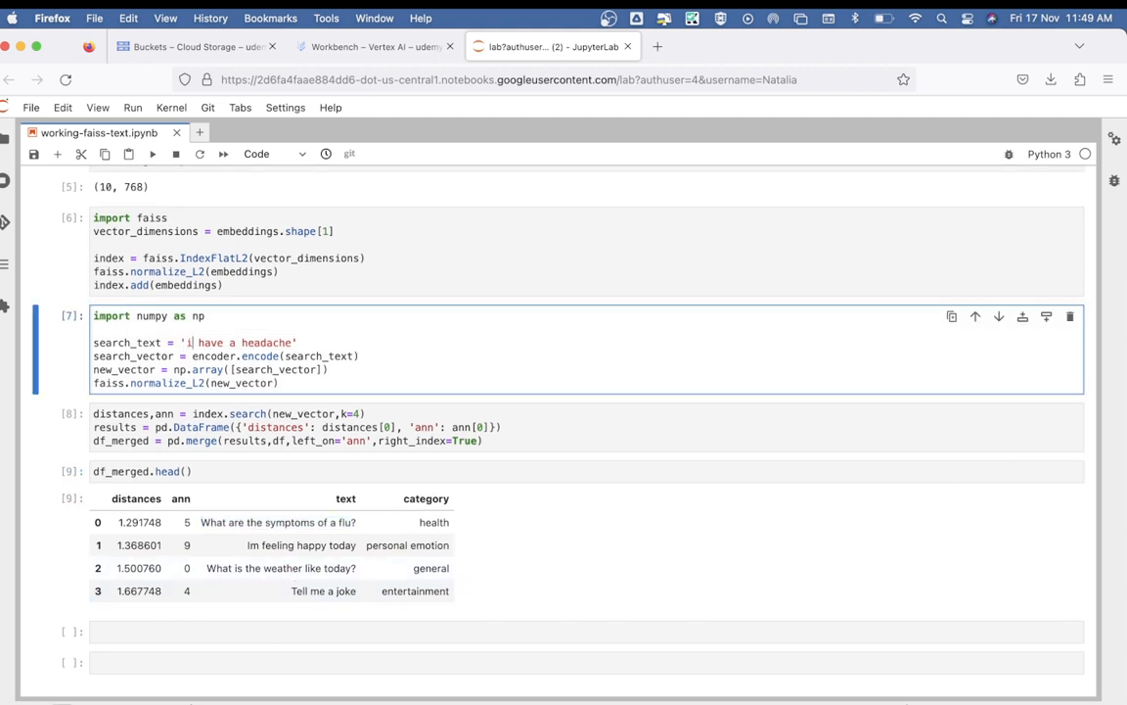
Replace the query text with 'that was funny' so 'Tell me a joke' ranks closest
double_click(239, 340)
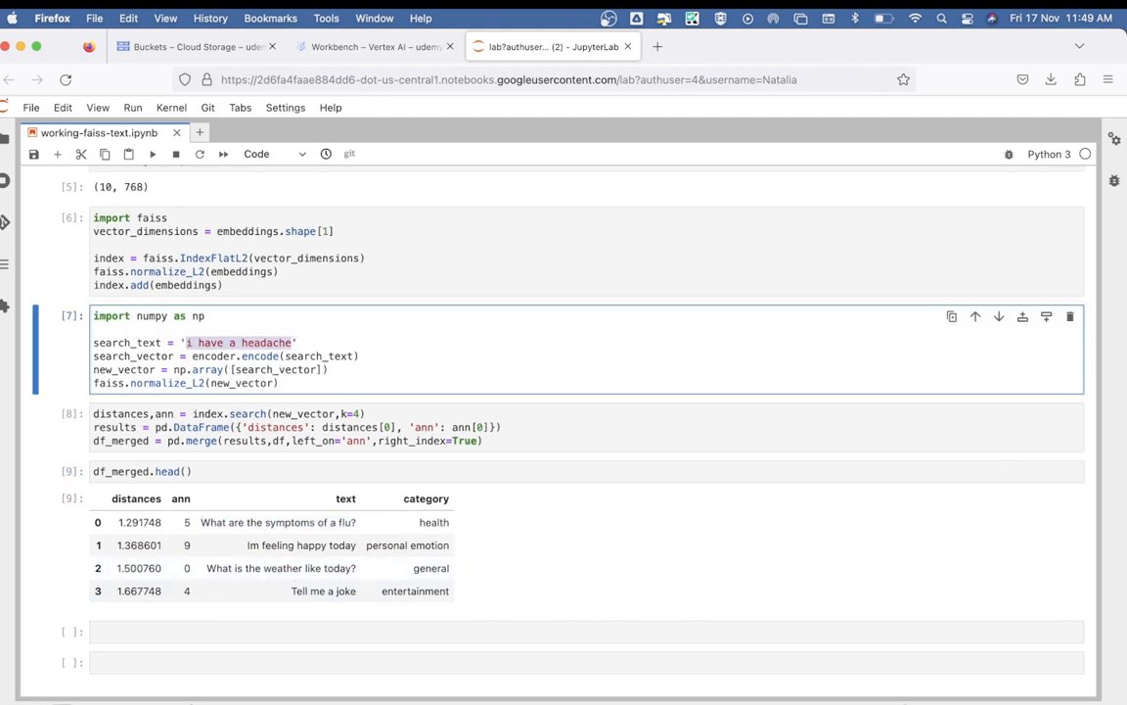
text(that was)
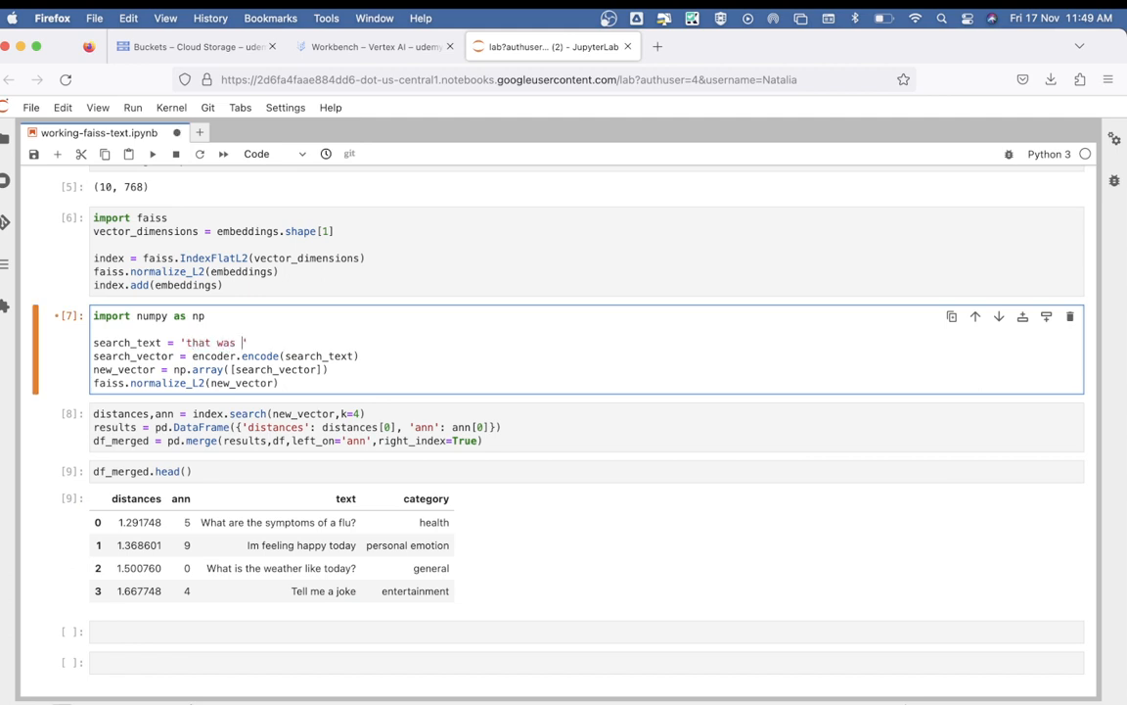
text(funny)
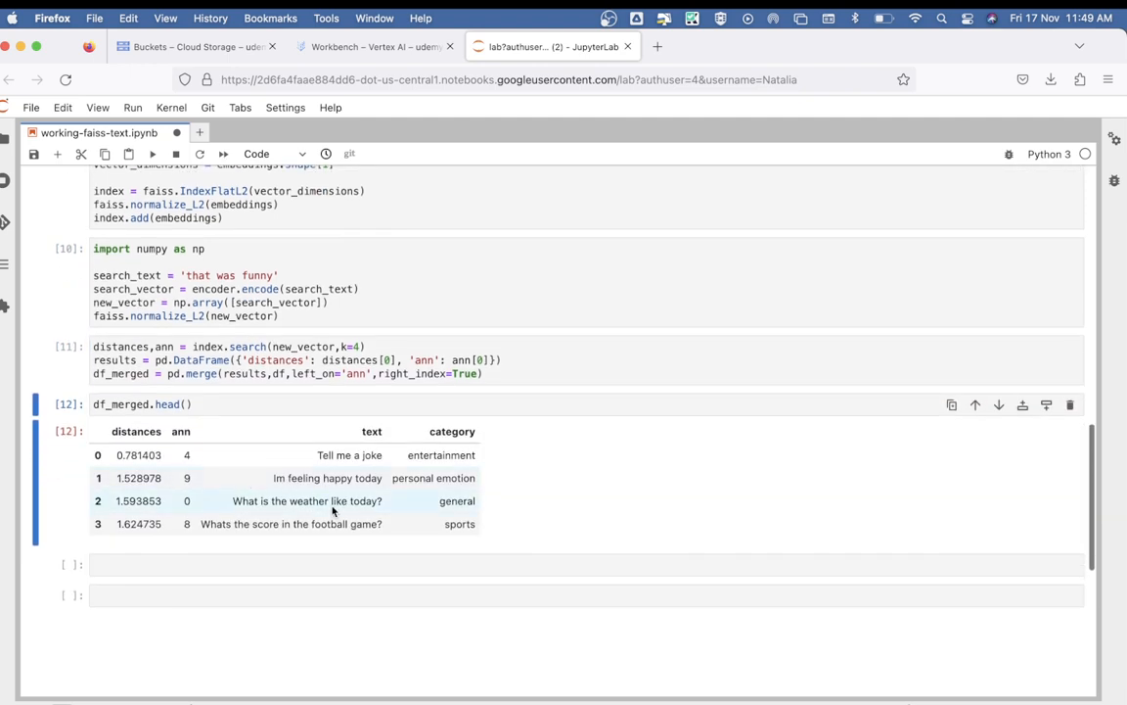
mouse_move(328, 421)
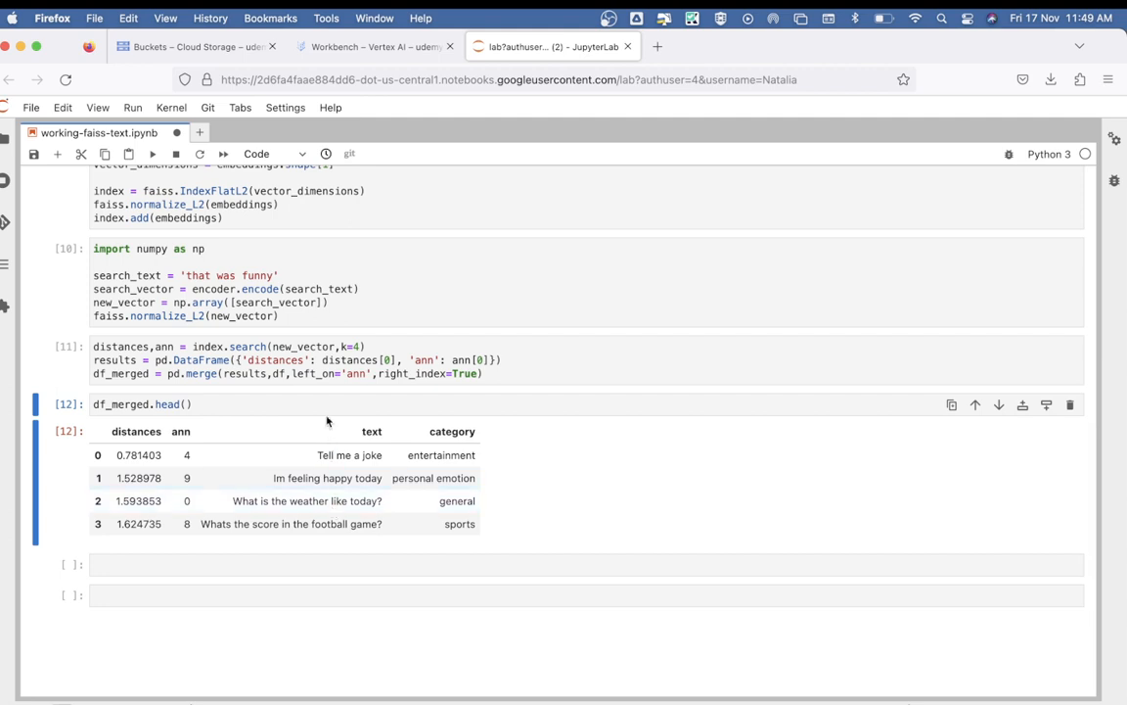